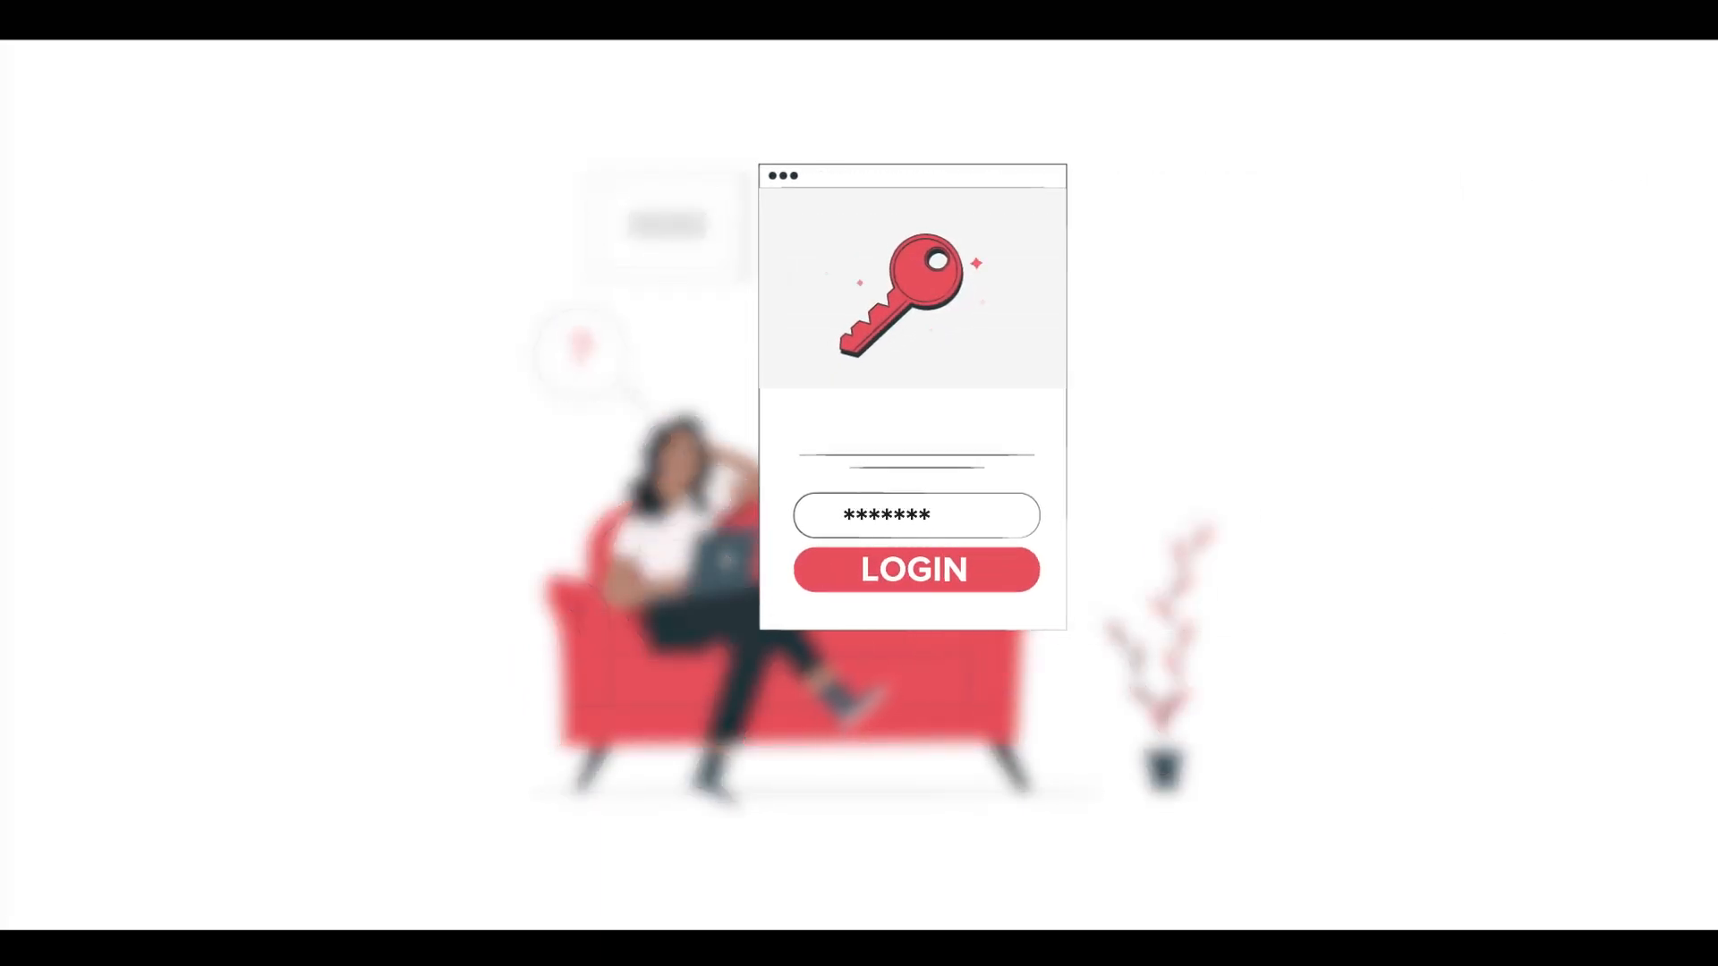
Dismiss the OneDrive ransomware recovery suggestion so Virus & threat protection shows no action needed
{"action": "type", "text": "****"}
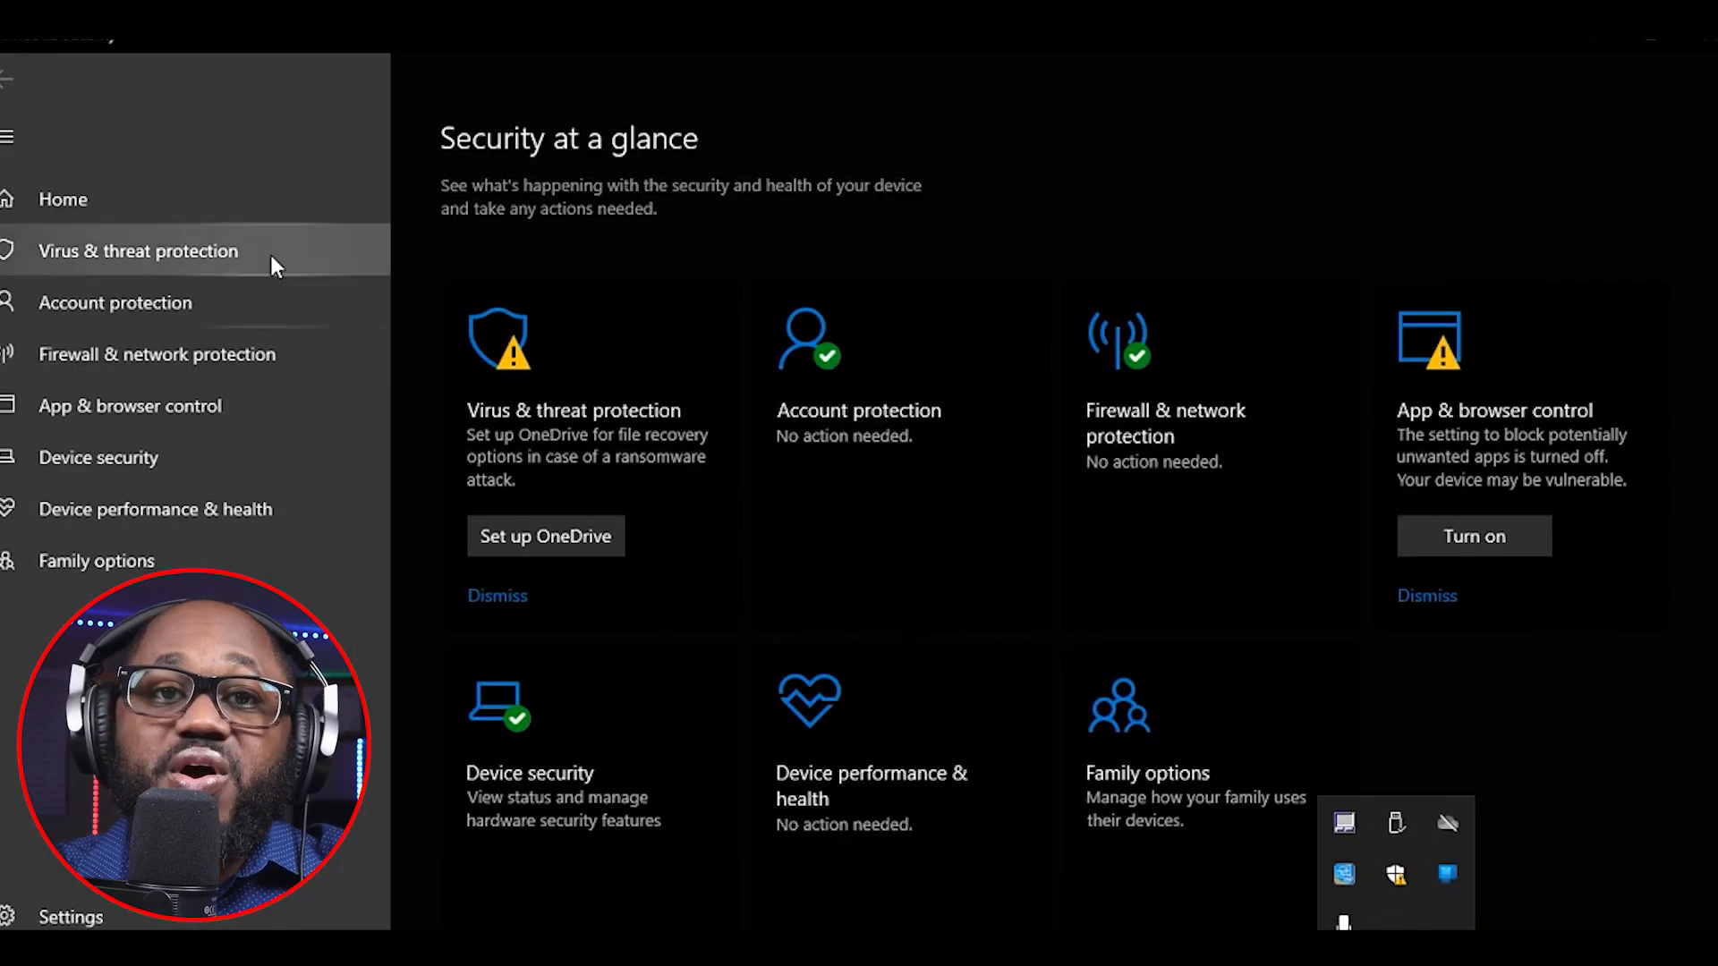
{"action": "mouse_move", "coordinate": [964, 644]}
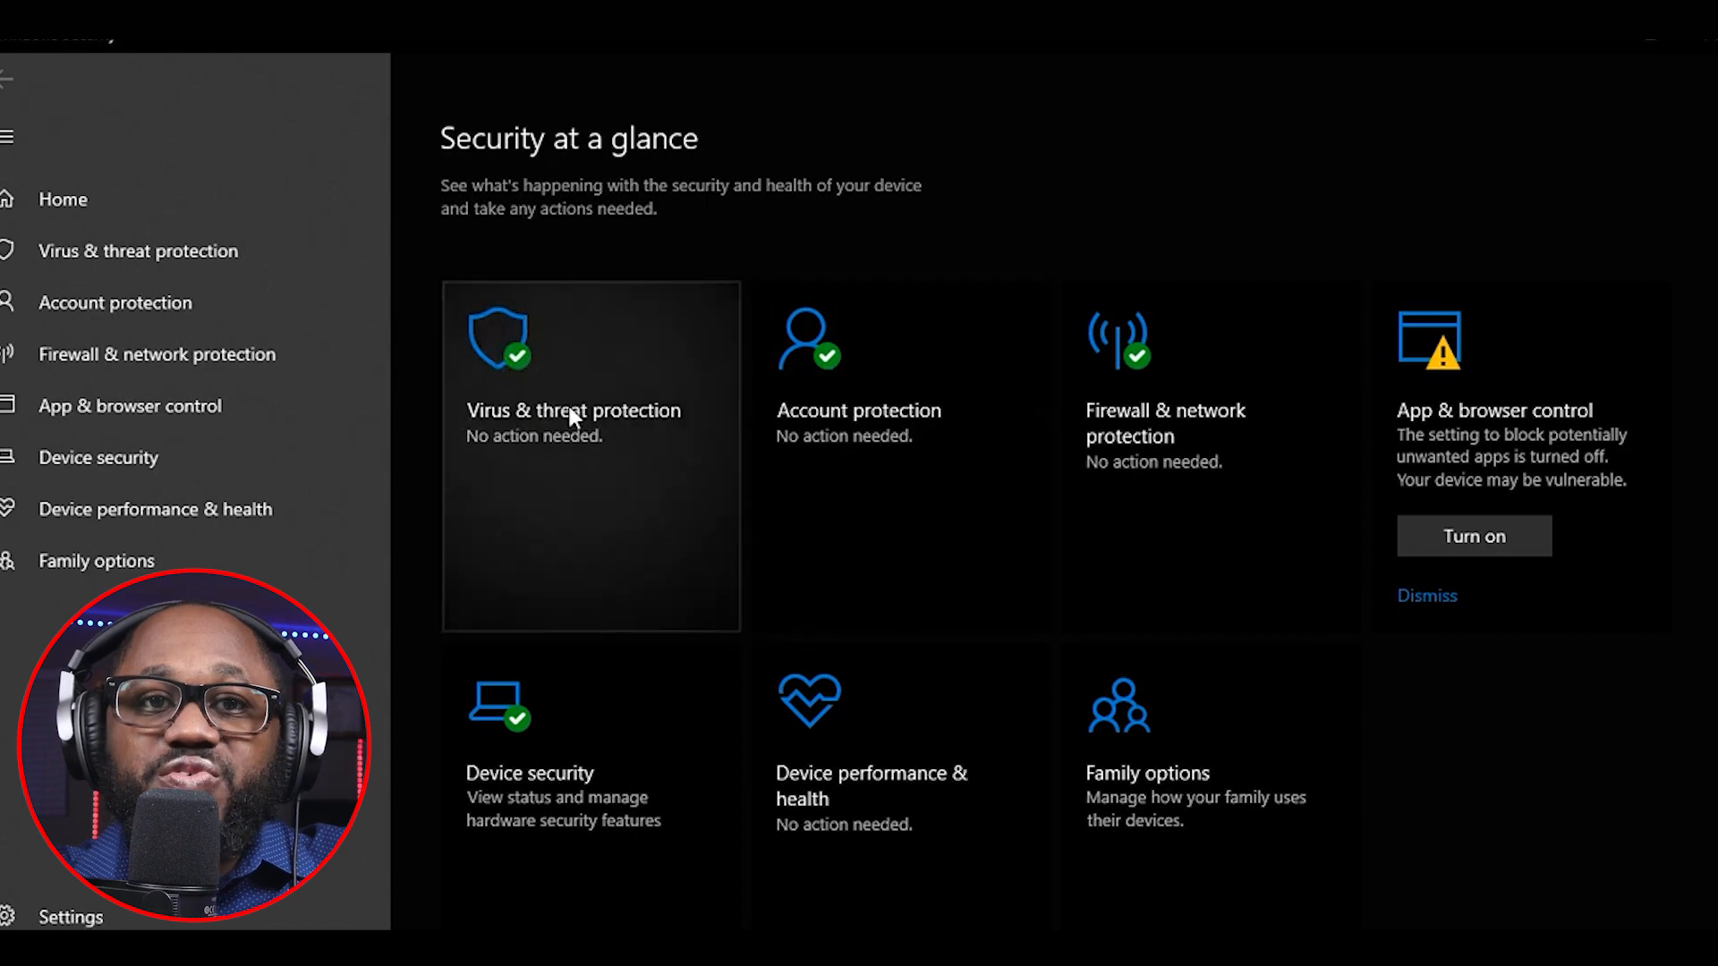
{"action": "left_click", "coordinate": [572, 410]}
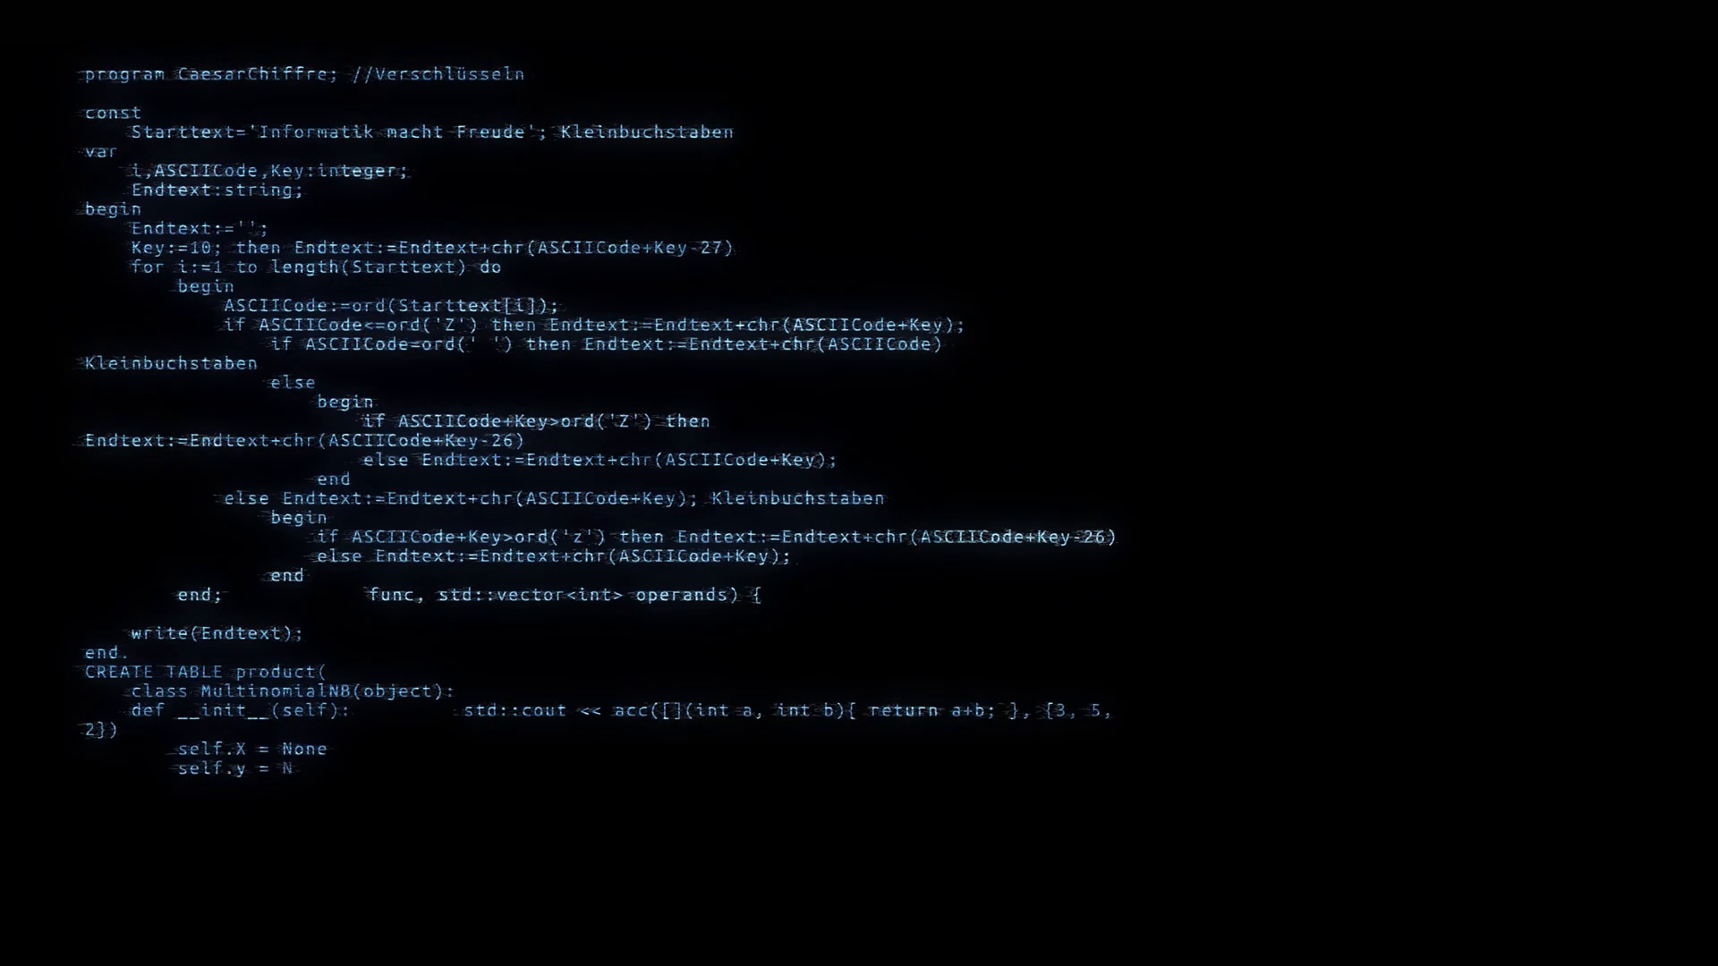
{"action": "scroll", "scroll_direction": "down", "scroll_amount": 3}
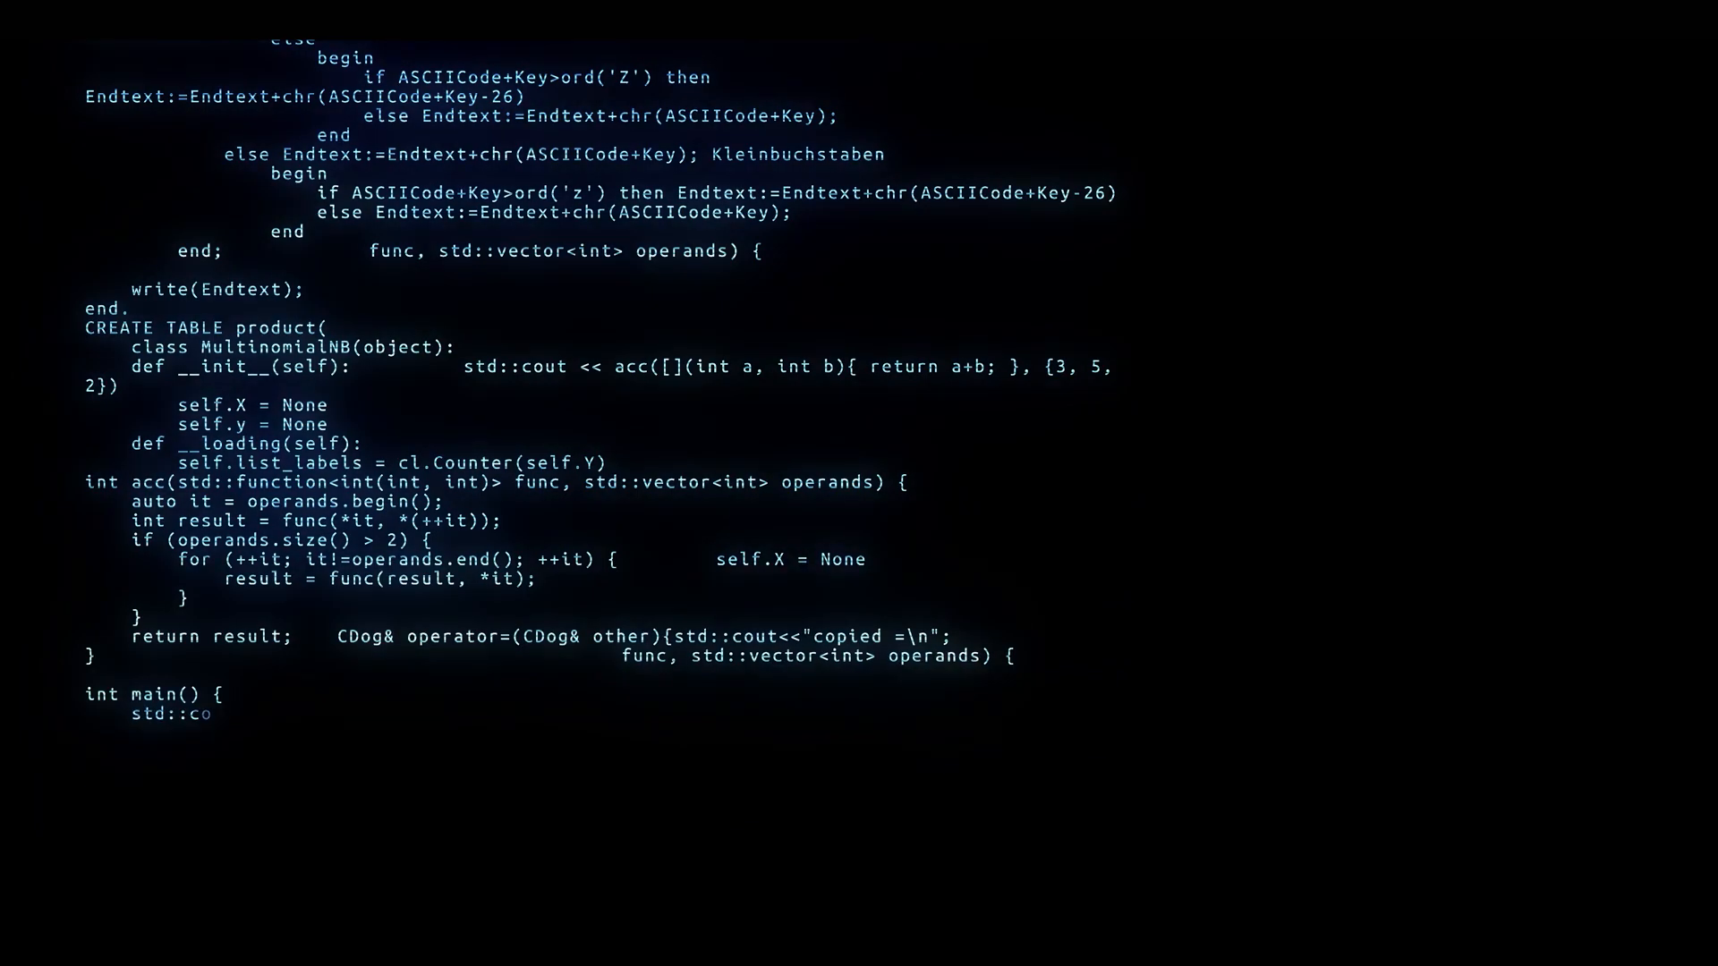